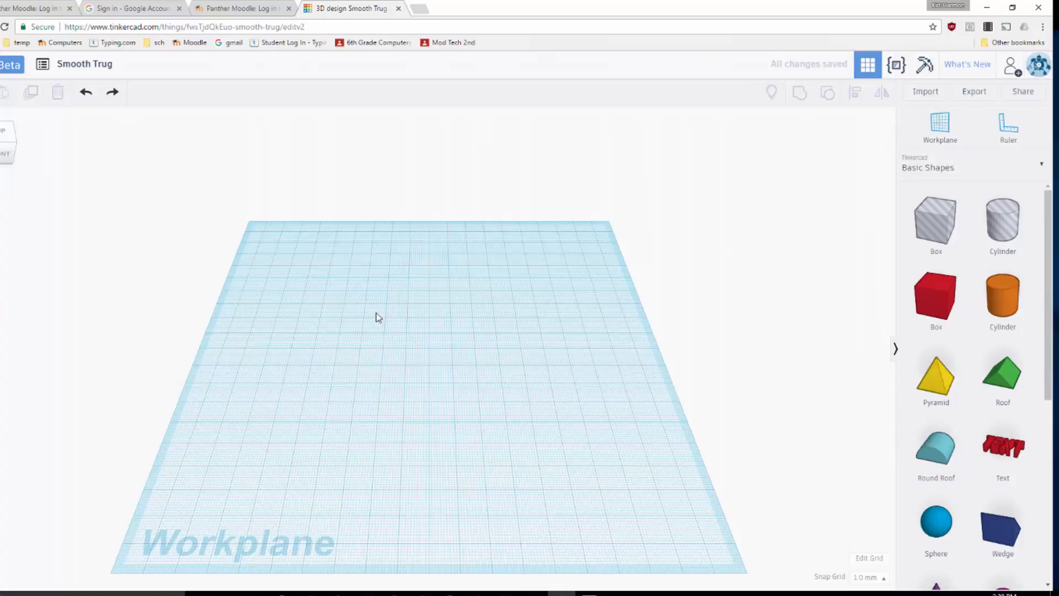
pyautogui.moveTo(110, 93)
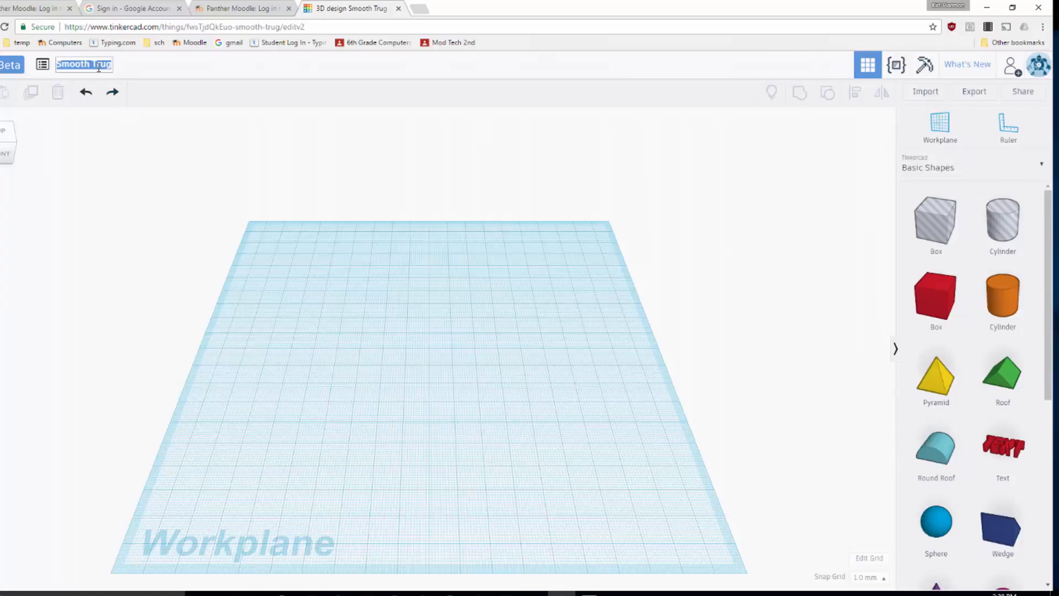
# Finish typing the new design name 'Duplicate-Flower' in the title field
pyautogui.write('icate-Flower')
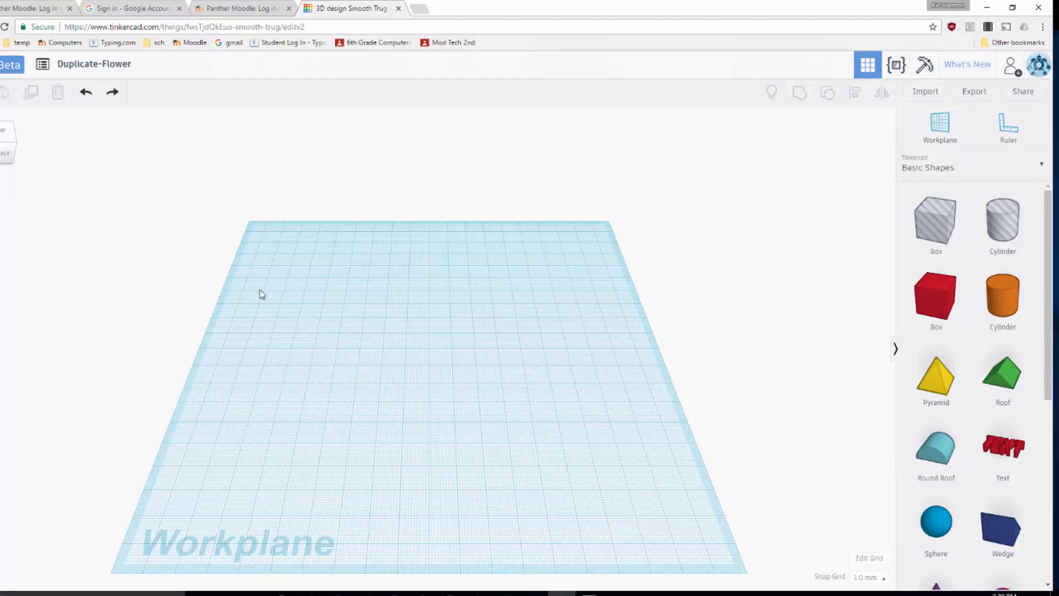
pyautogui.moveTo(898, 318)
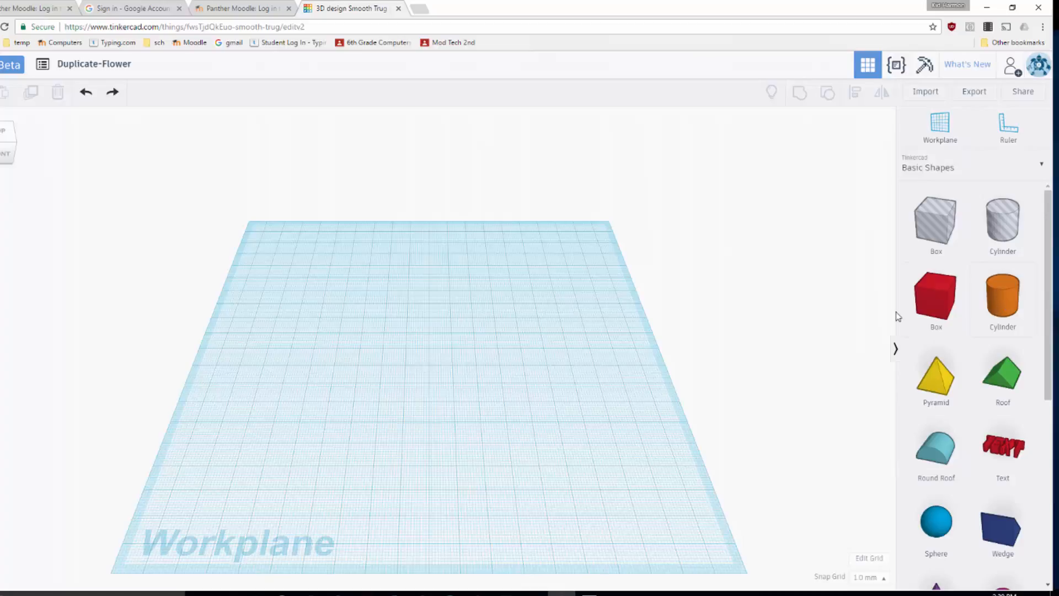
# Add an orange cylinder and flatten it into a thin, wide oval disc
pyautogui.click(1001, 297)
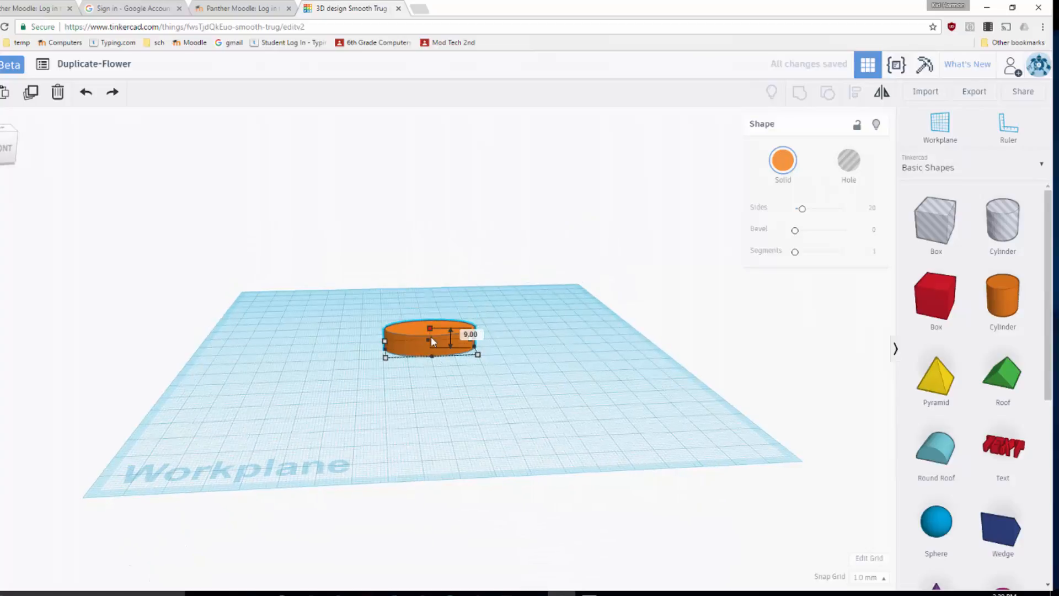
pyautogui.moveTo(450, 333); pyautogui.dragTo(450, 342)
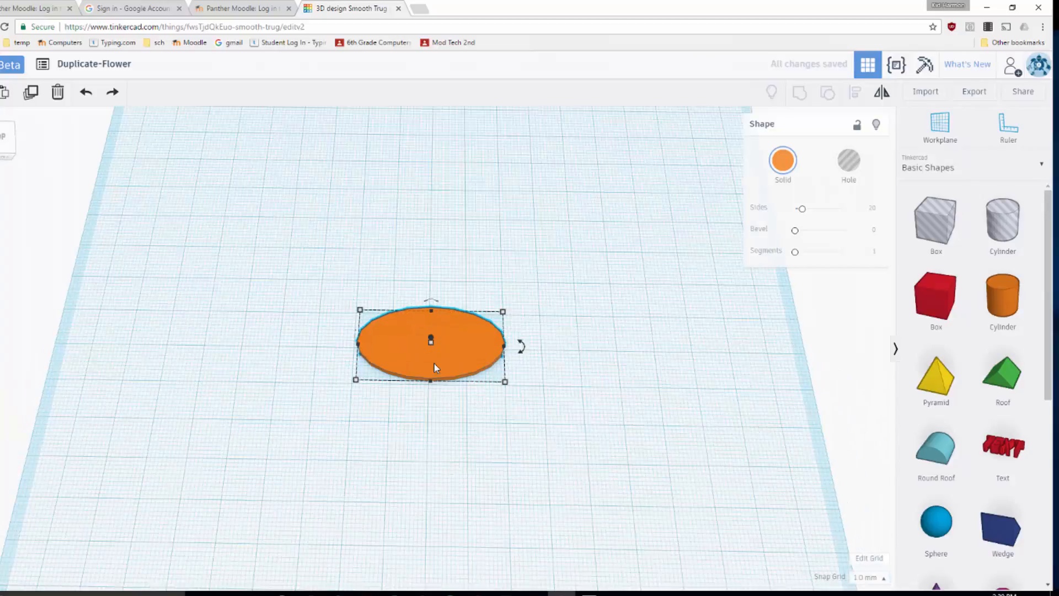
pyautogui.moveTo(520, 351)
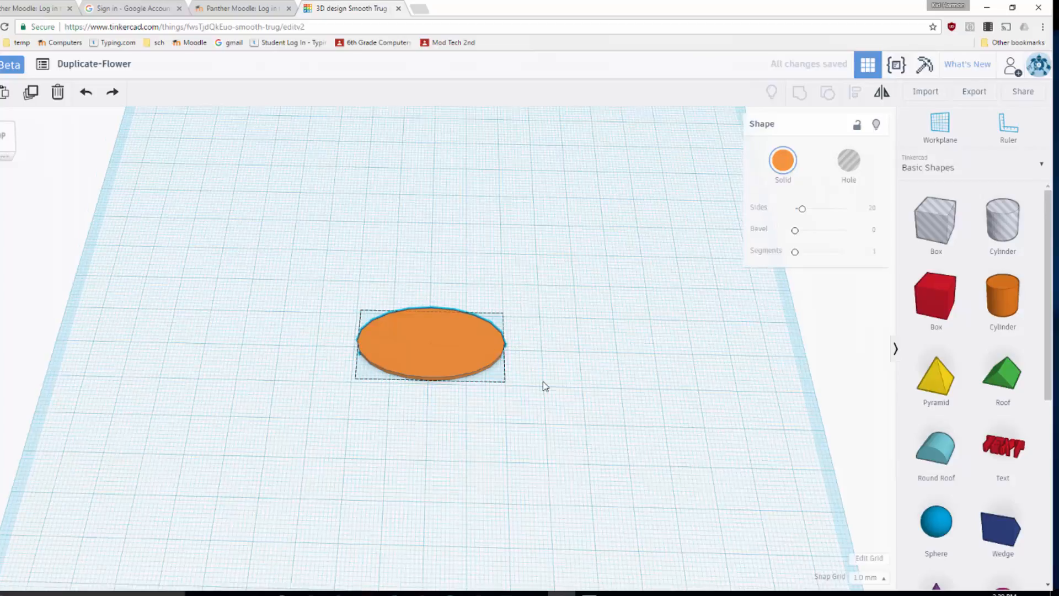
pyautogui.moveTo(546, 386); pyautogui.dragTo(553, 358)
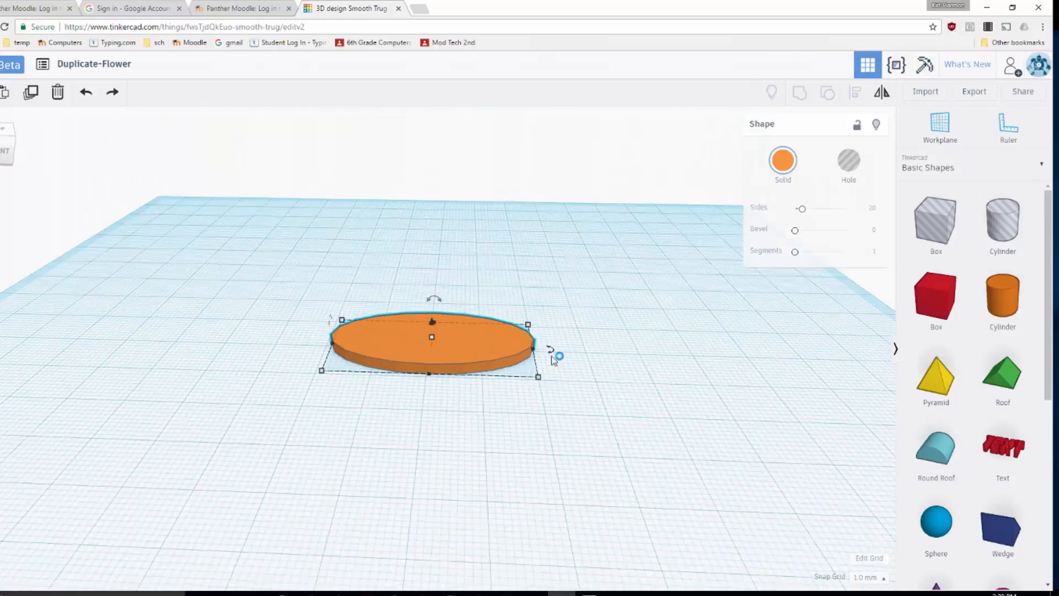
# Rotate the ellipse about its centre and add rotated copies to form the petals
pyautogui.moveTo(553, 354); pyautogui.dragTo(544, 378)
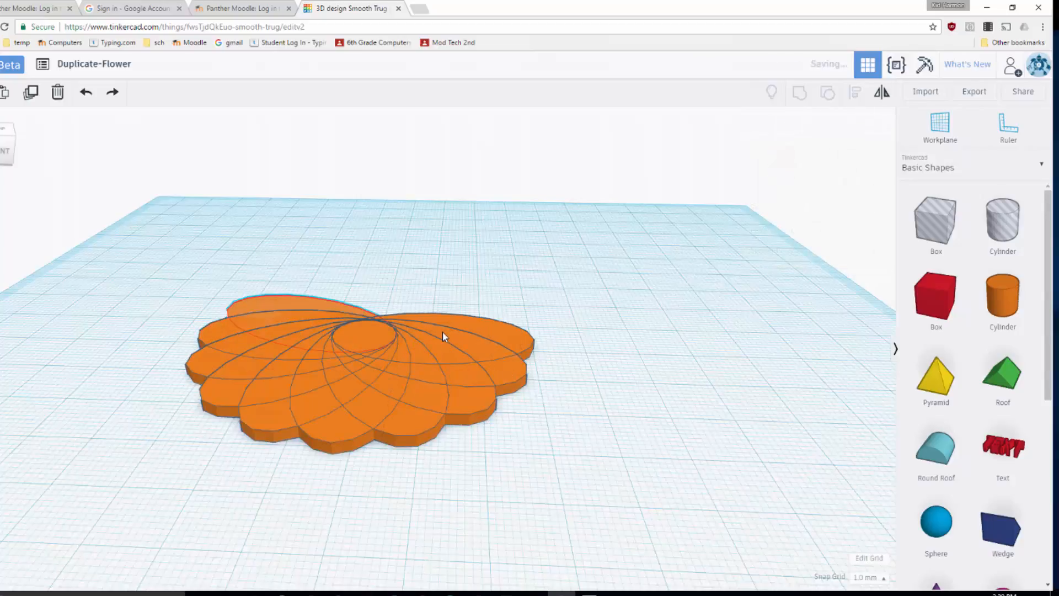
pyautogui.click(439, 337)
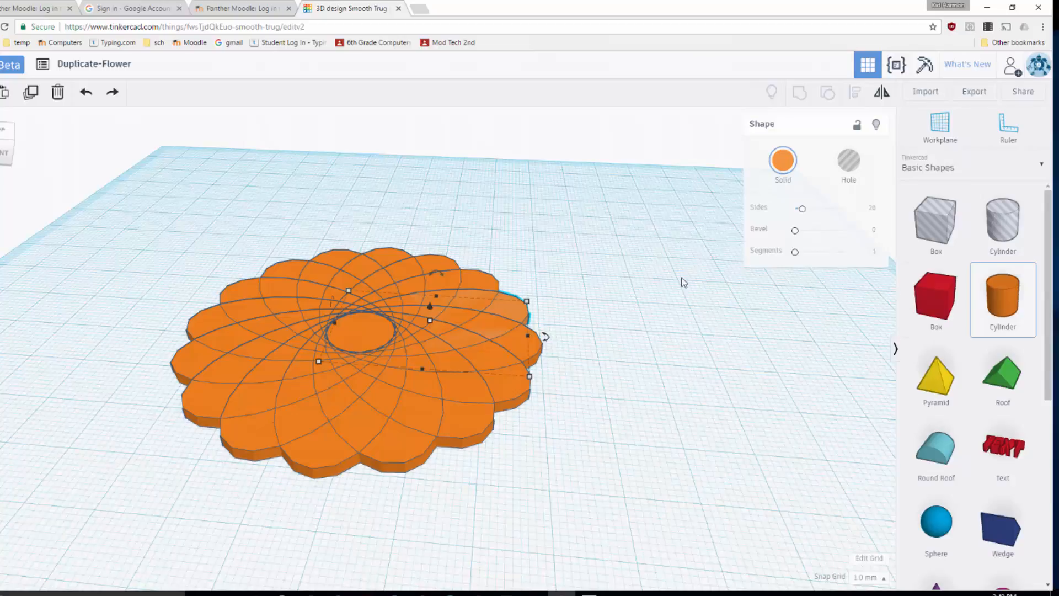
# Place a new cylinder with a sphere stretched wide over it, then select both shapes together
pyautogui.moveTo(433, 318); pyautogui.dragTo(652, 250)
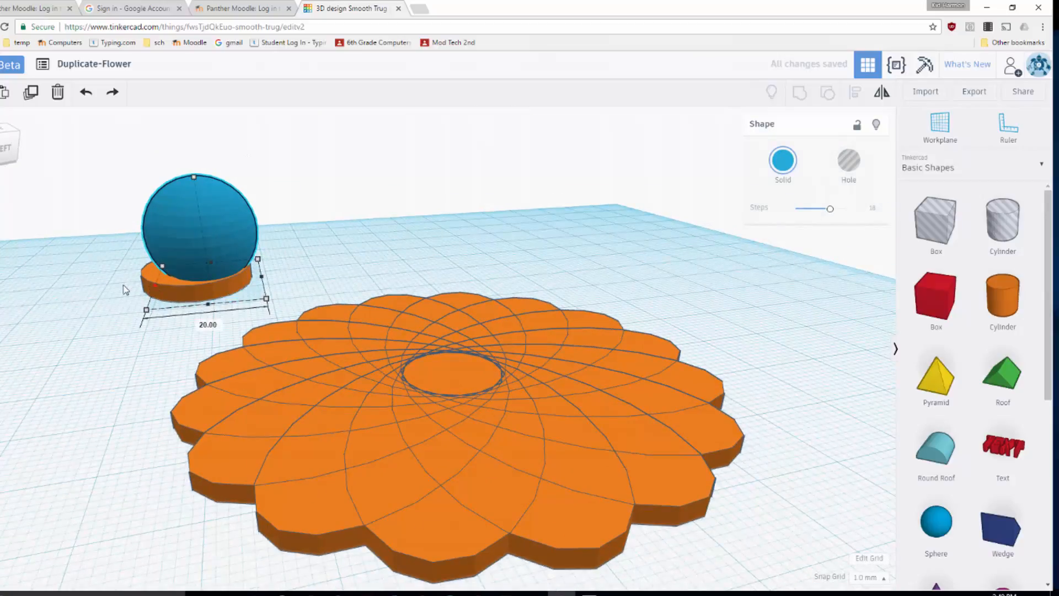
pyautogui.moveTo(266, 297); pyautogui.dragTo(283, 297)
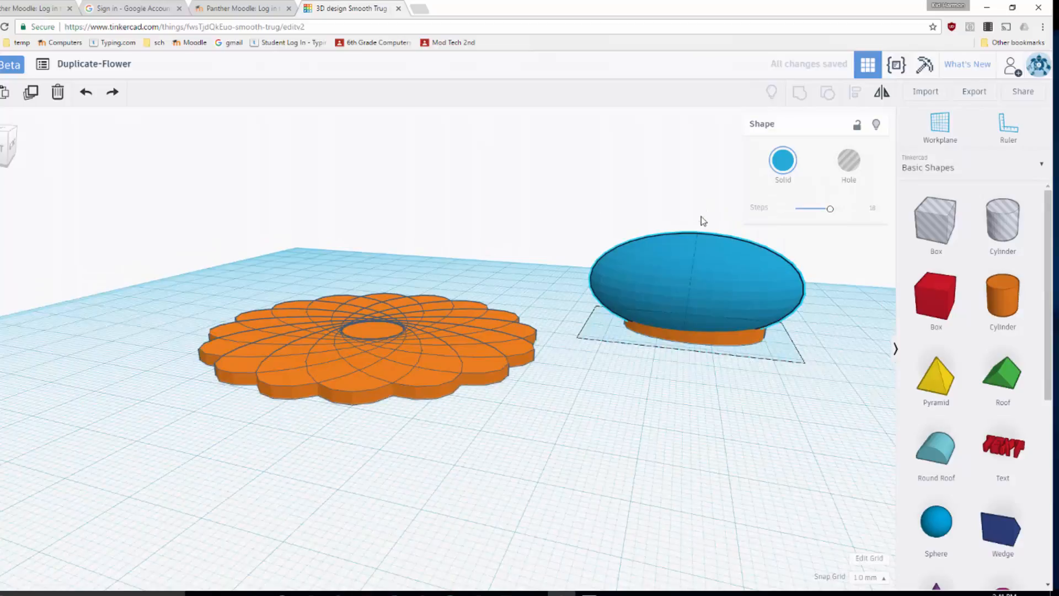
pyautogui.click(706, 273)
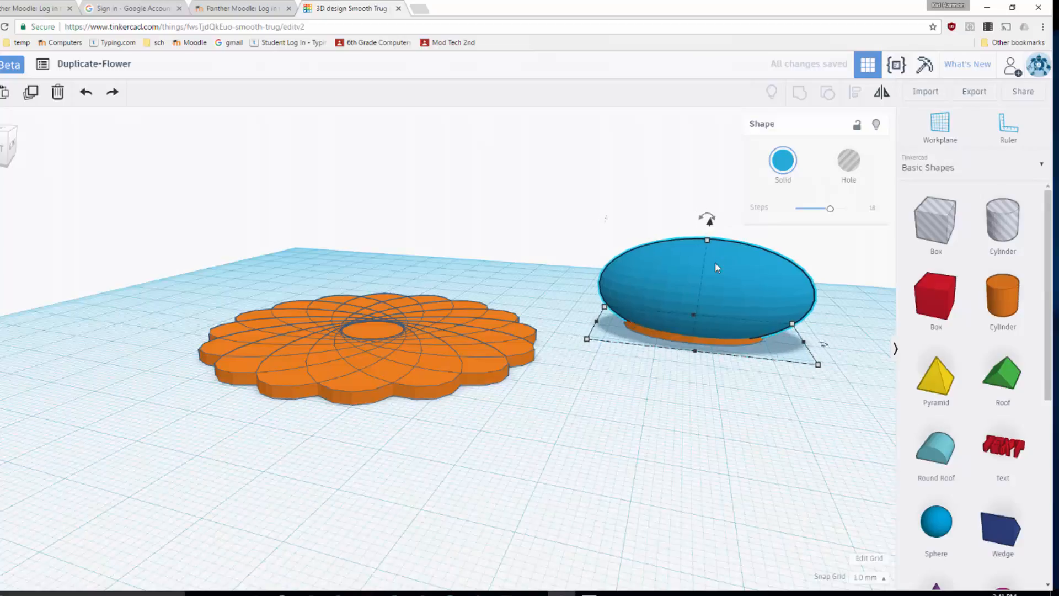
pyautogui.click(847, 160)
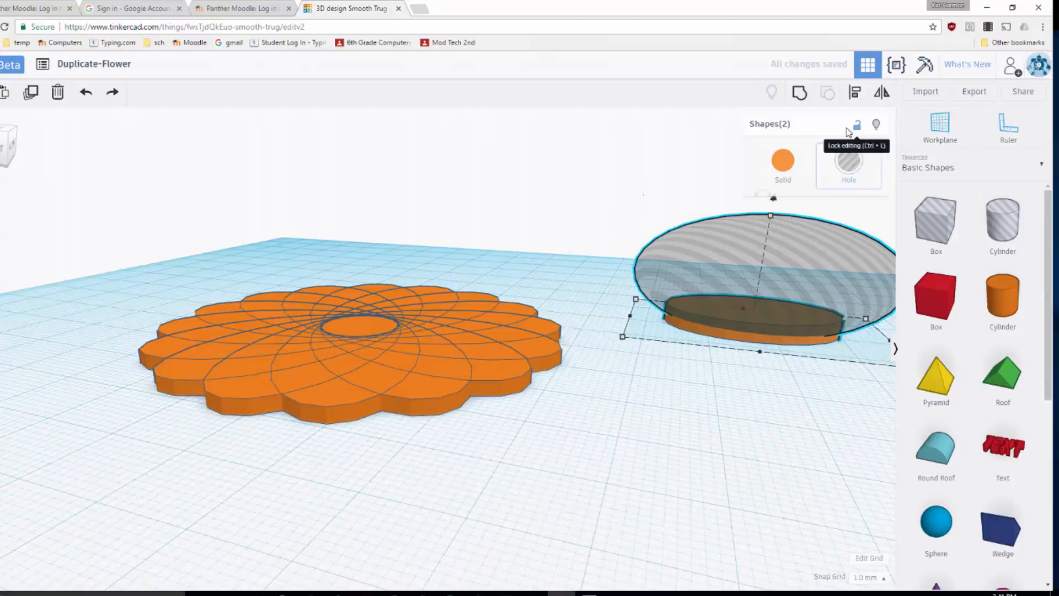
pyautogui.moveTo(799, 93)
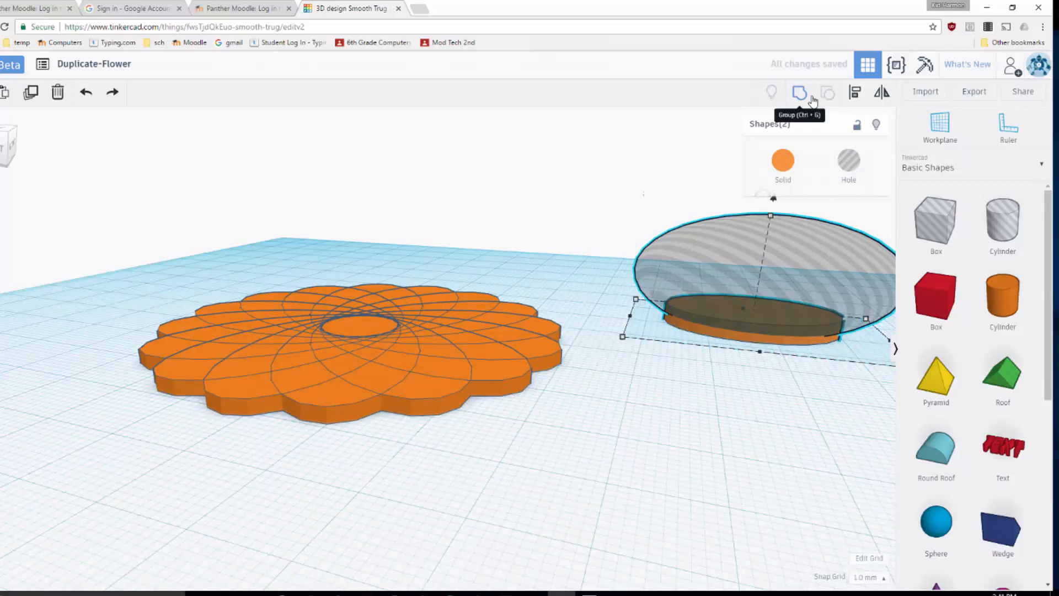
# Set the selected blue dome to Hole in the Shape panel
pyautogui.click(798, 93)
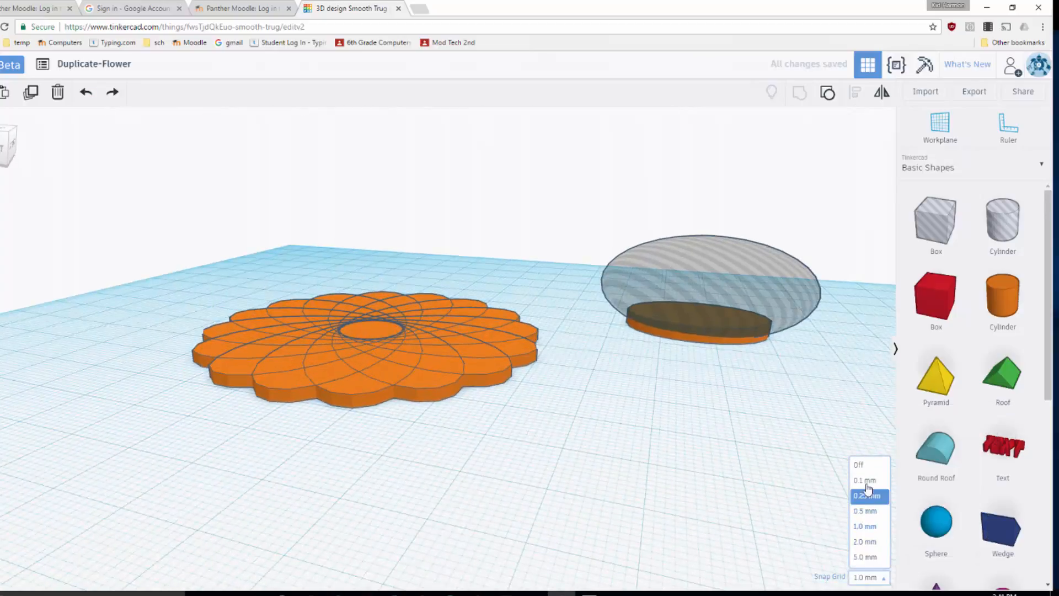
# Choose the 0.25 mm snap grid, then select and deselect the hole shape over the disc
pyautogui.click(869, 495)
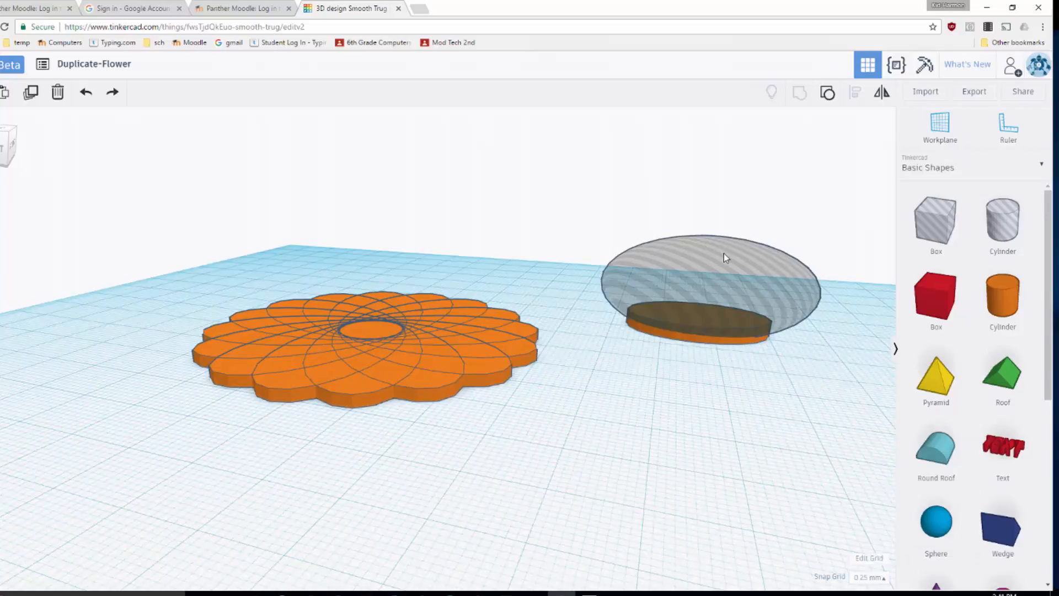
pyautogui.click(726, 262)
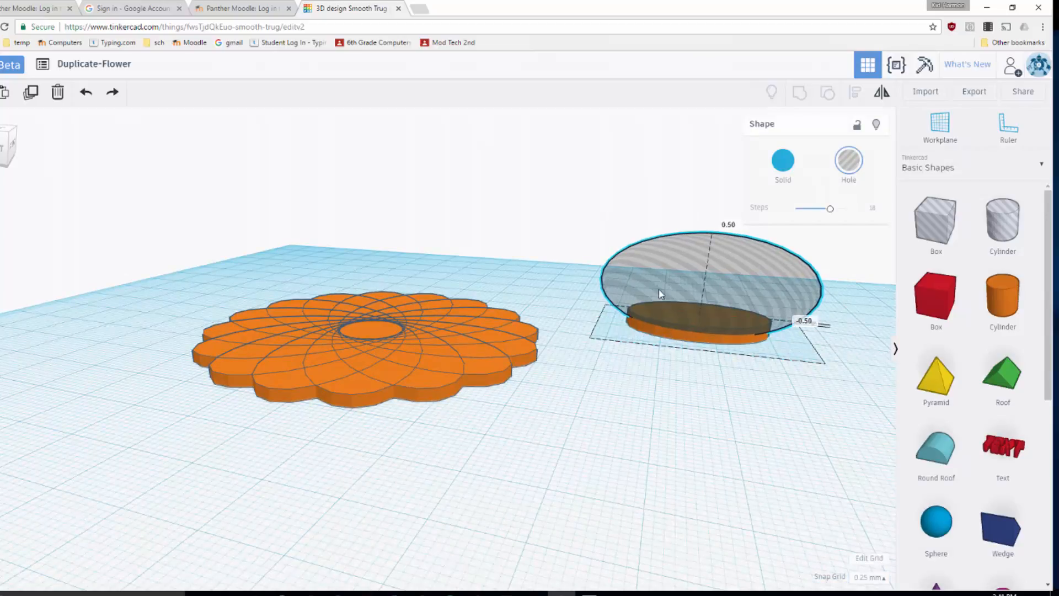
pyautogui.click(687, 397)
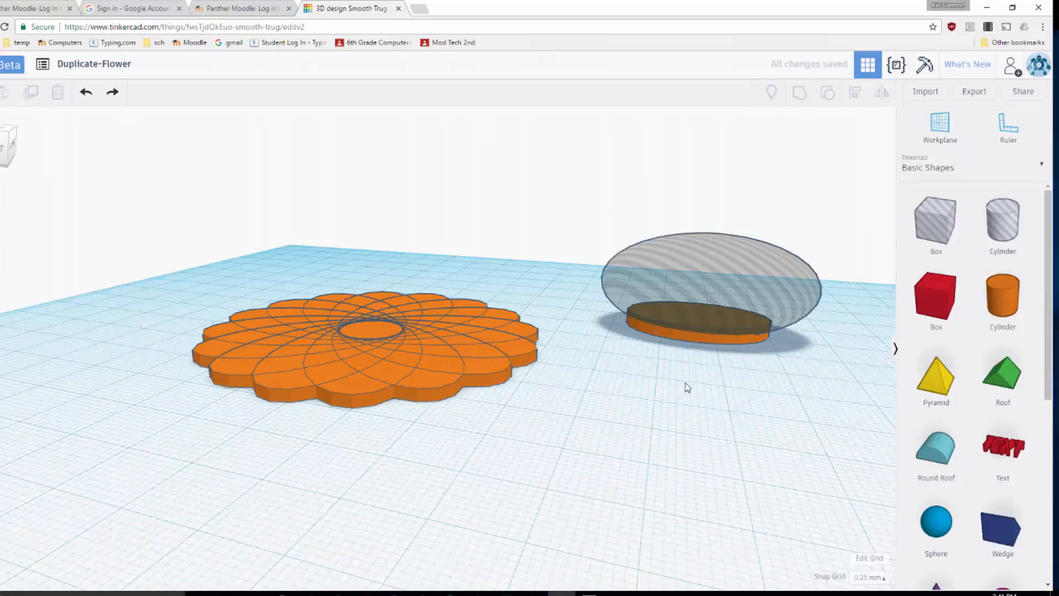
pyautogui.click(704, 320)
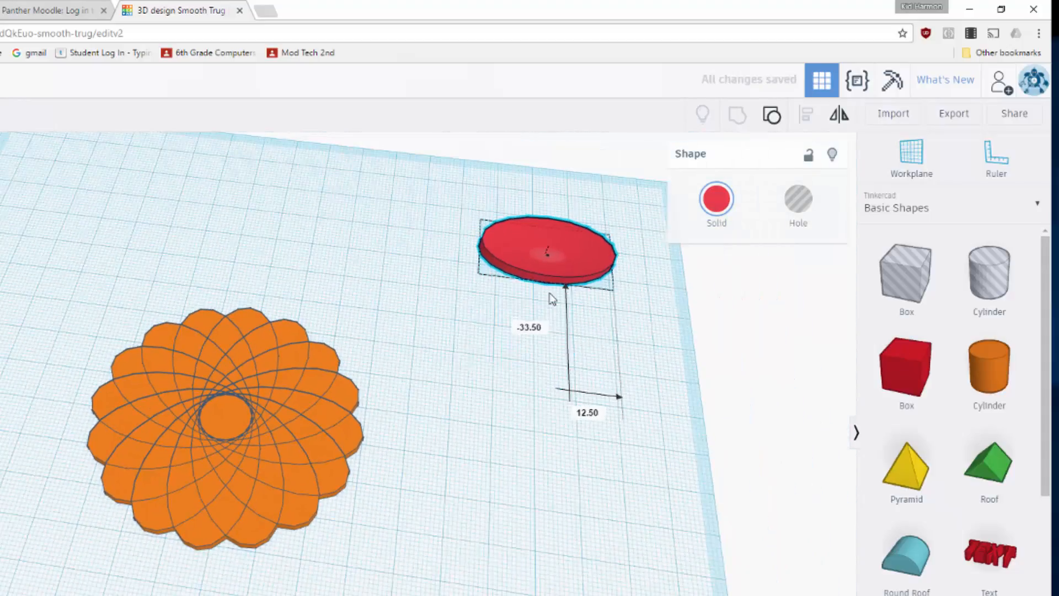
# Select the red oval petal and rotate it to -22.5 degrees
pyautogui.click(547, 254)
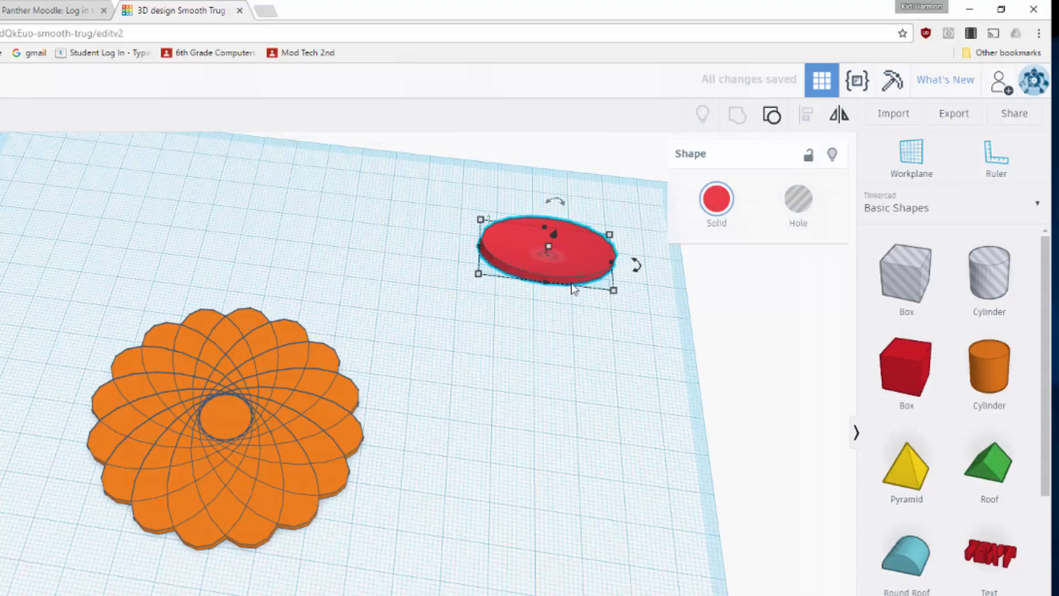
pyautogui.moveTo(633, 265); pyautogui.dragTo(645, 277)
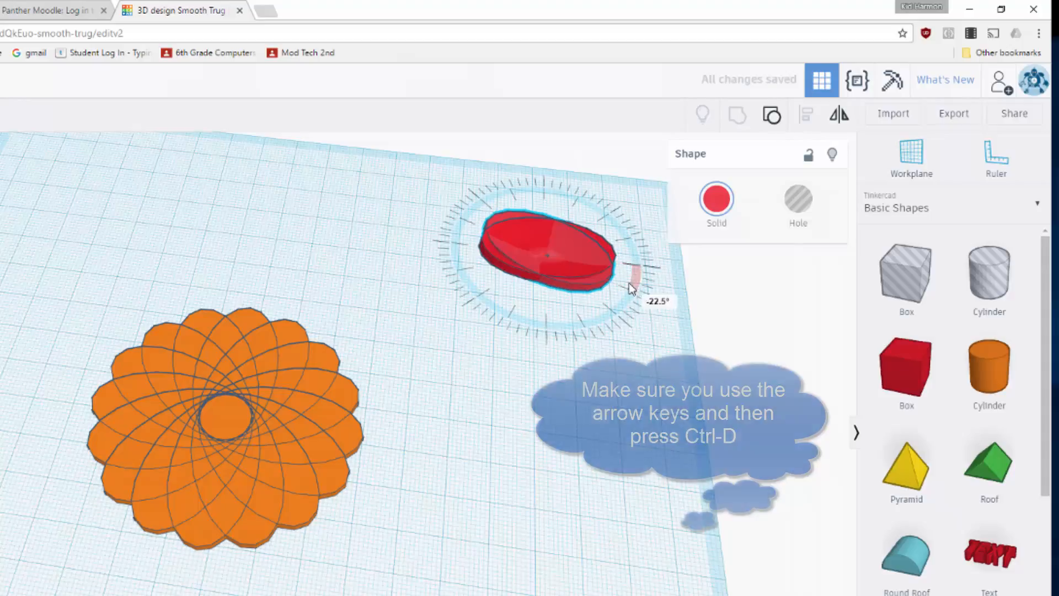